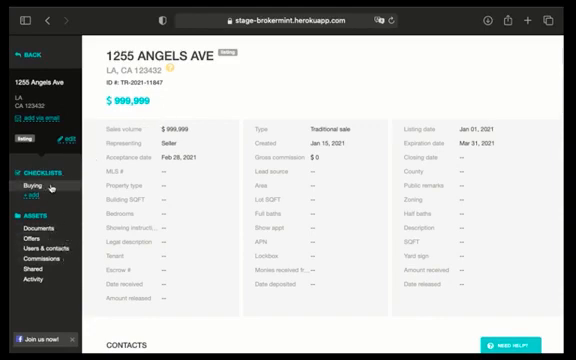
click(32, 236)
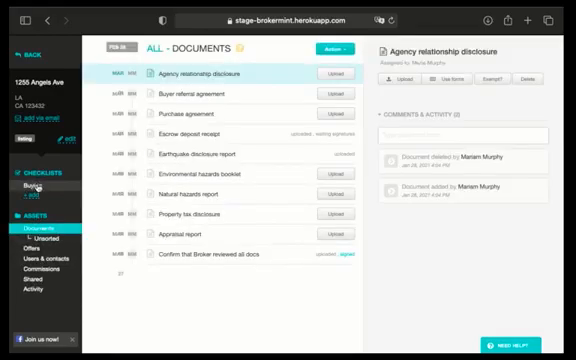
click(36, 188)
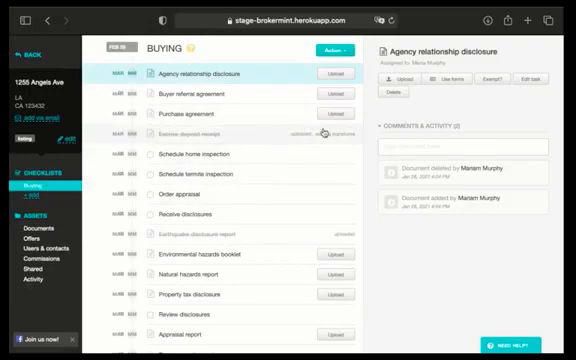
click(200, 132)
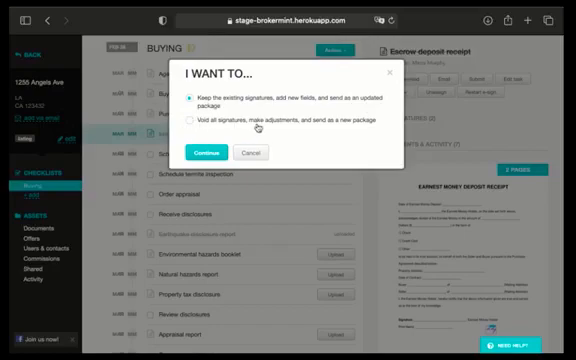
mouse_move(332, 132)
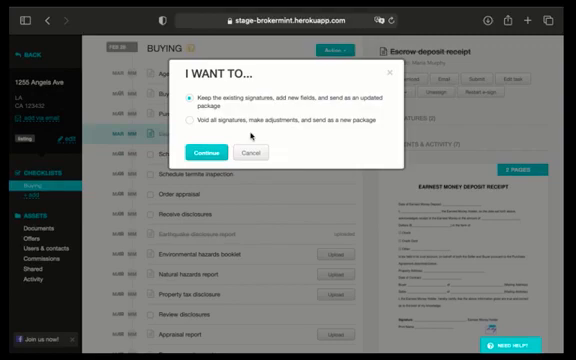
click(196, 122)
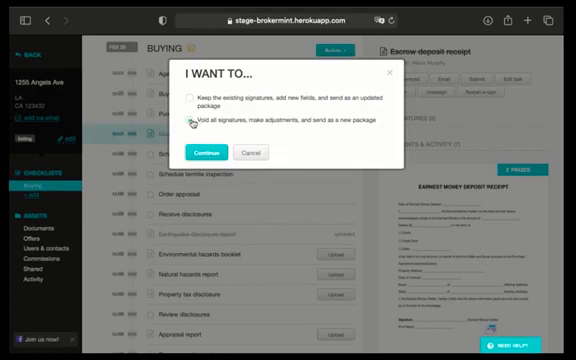
click(196, 96)
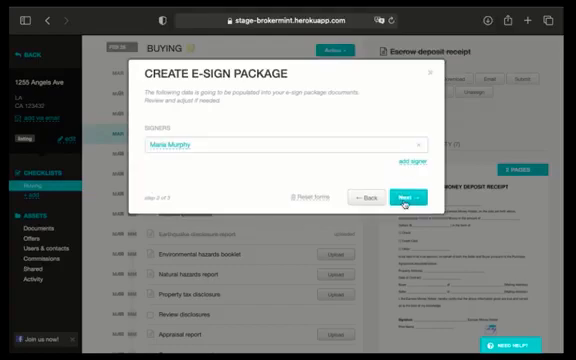
click(372, 198)
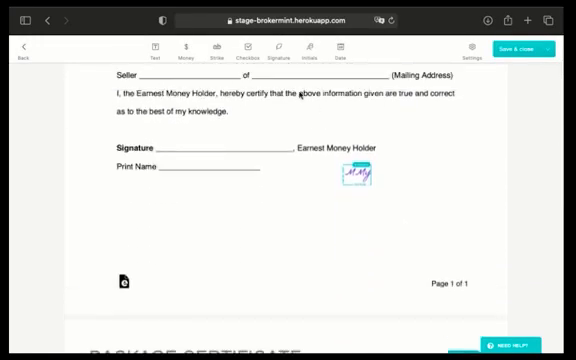